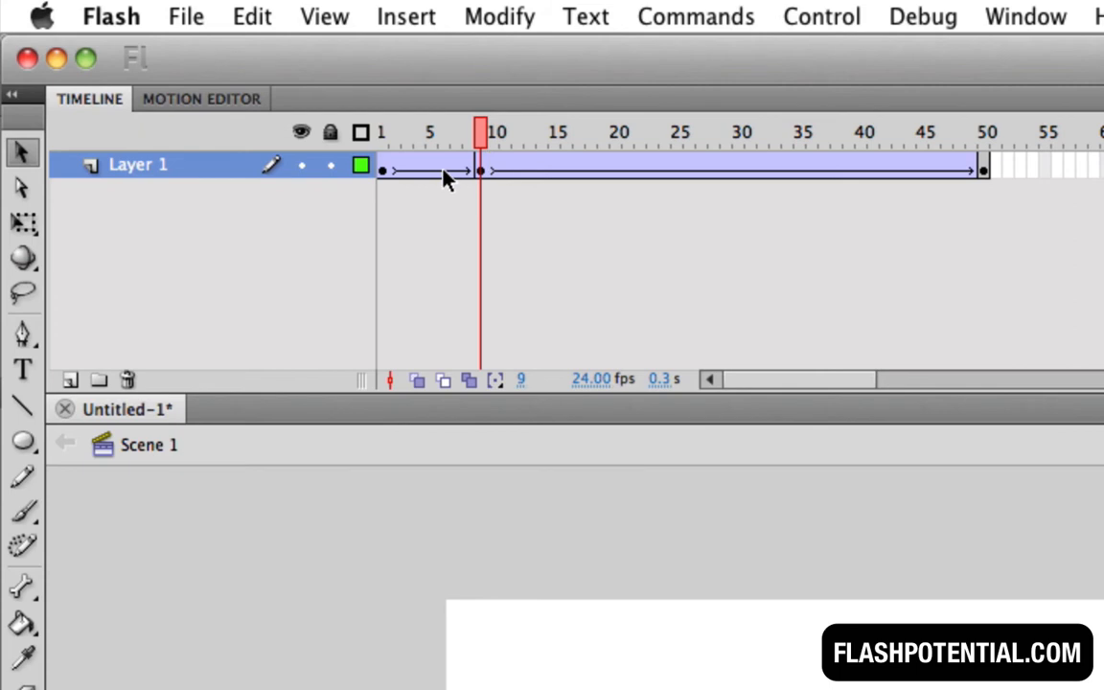
Step: Insert frames from frame 6 with F5, pushing the middle keyframe to about frame 22
{"action": "left_click", "coordinate": [444, 132]}
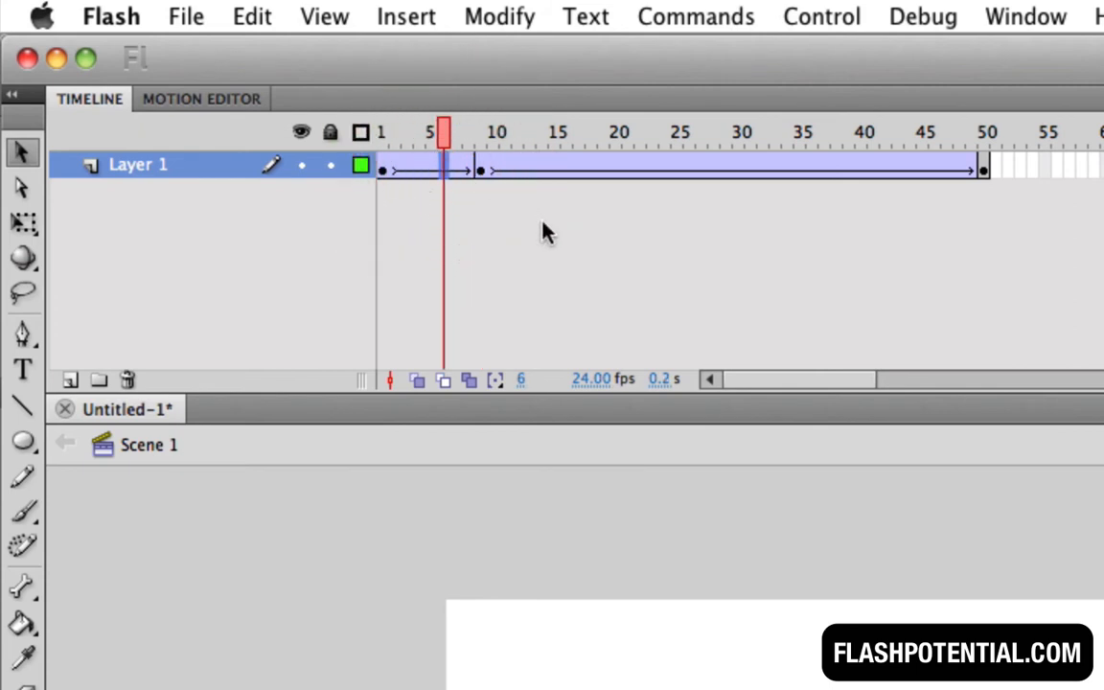
{"action": "key", "text": "F5"}
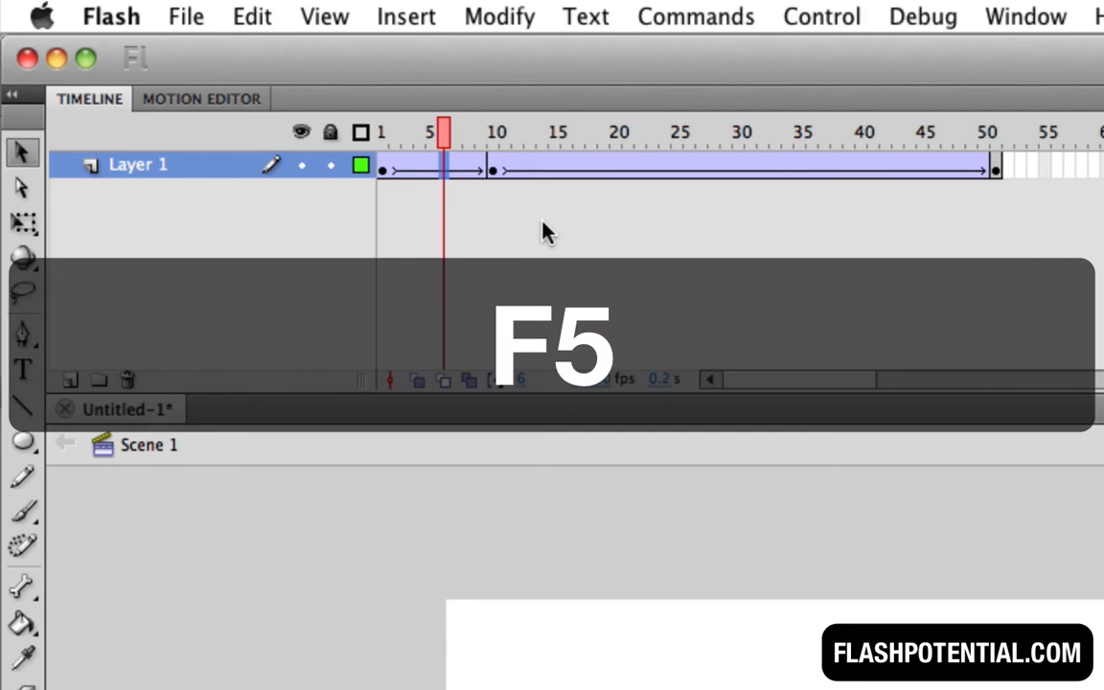
{"action": "key", "text": "f5"}
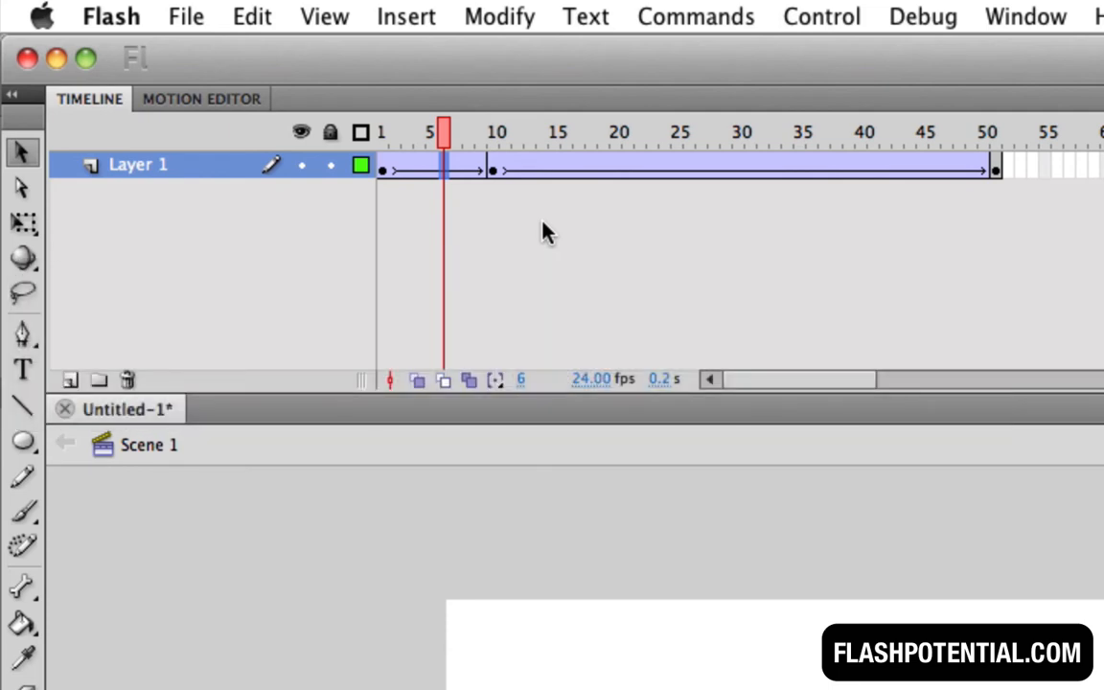
{"action": "key", "text": "F5"}
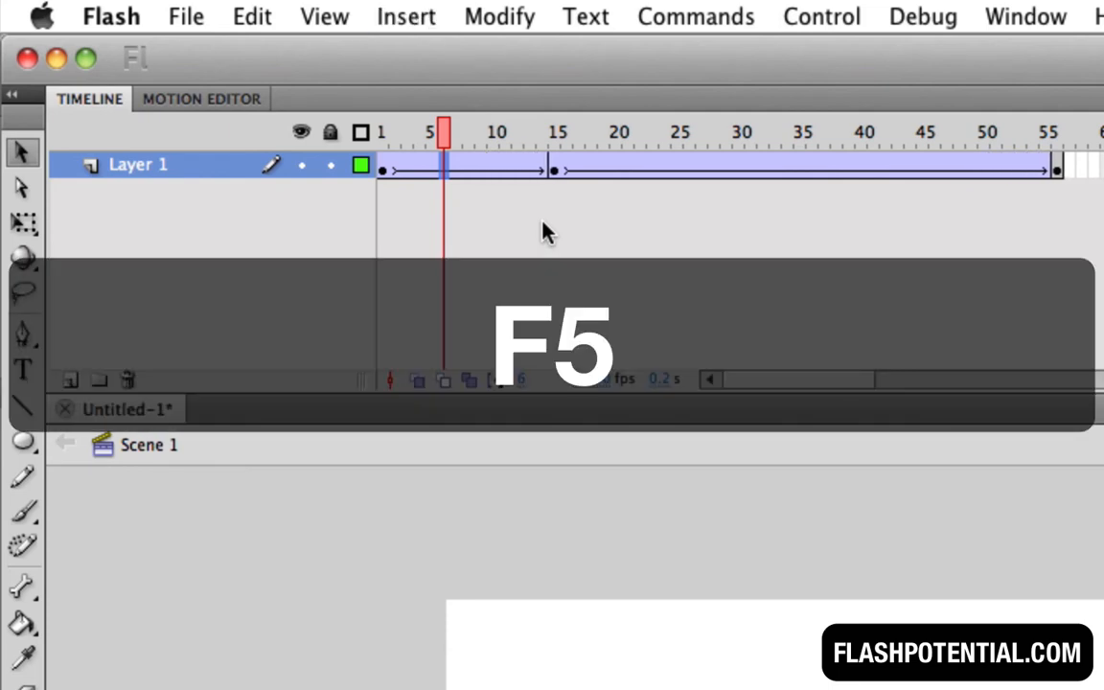
{"action": "key", "text": "F5"}
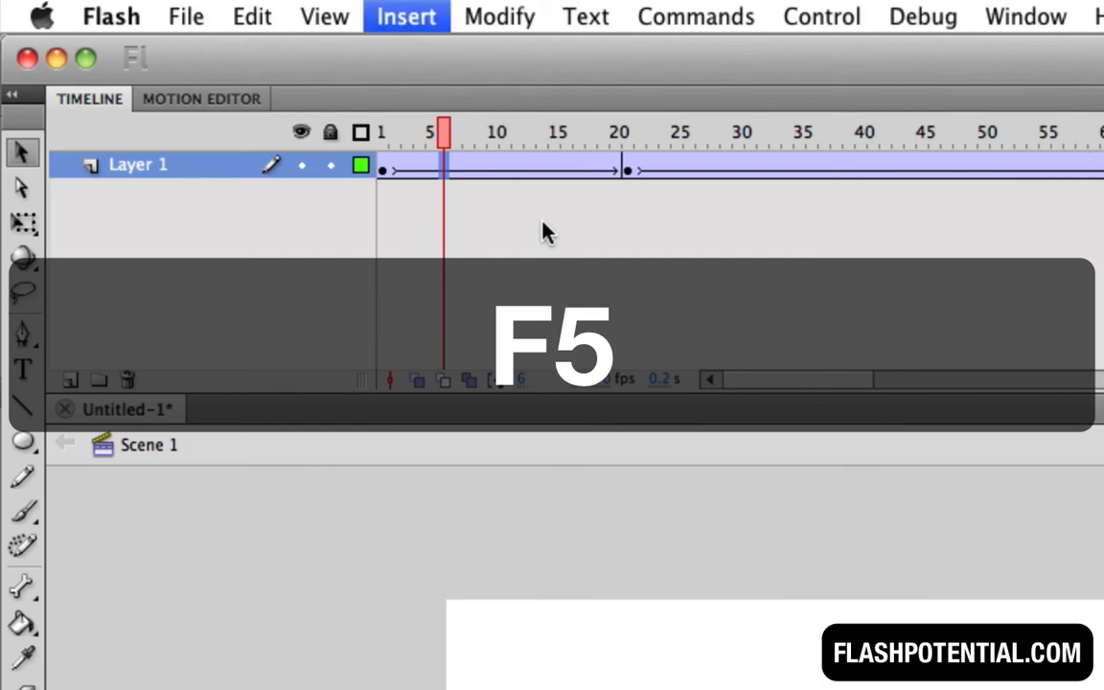
{"action": "key", "text": "F5"}
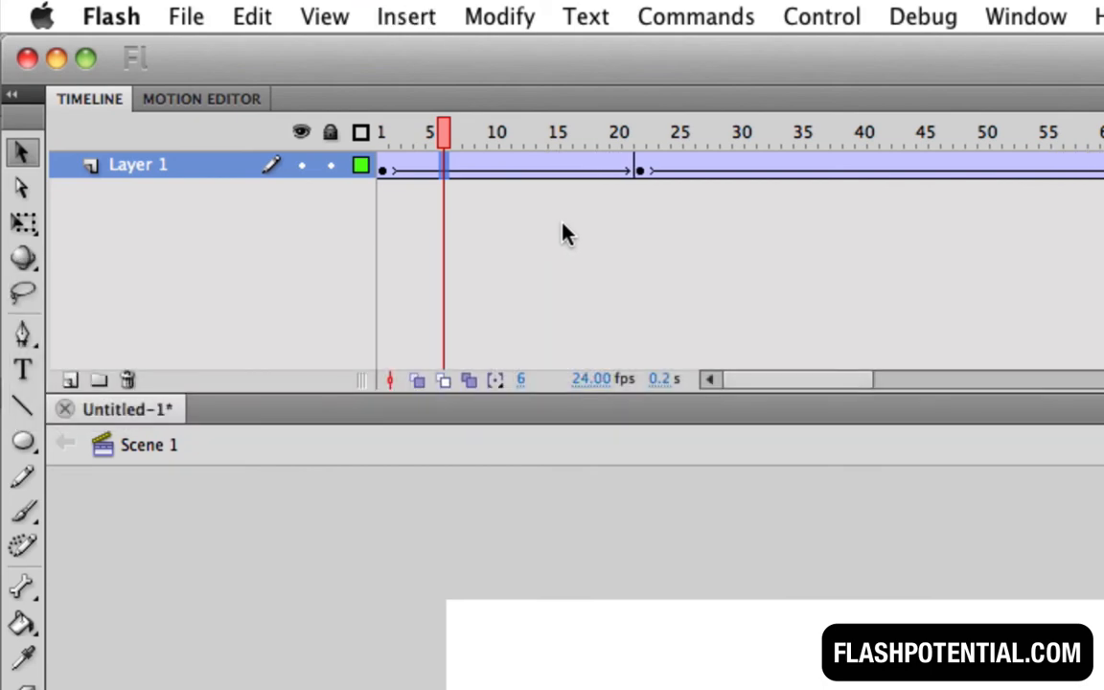
{"action": "key", "text": "F5"}
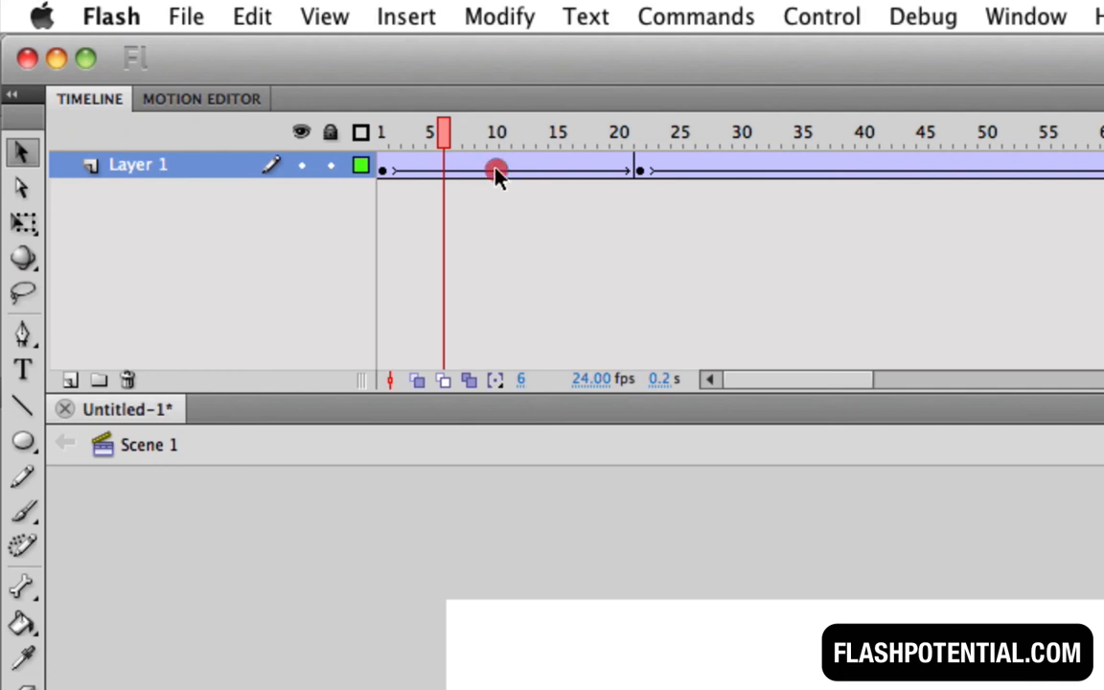
Step: Remove frames at frame 10 with Shift+F5, pulling the middle keyframe back to frame 18
{"action": "left_click", "coordinate": [494, 131]}
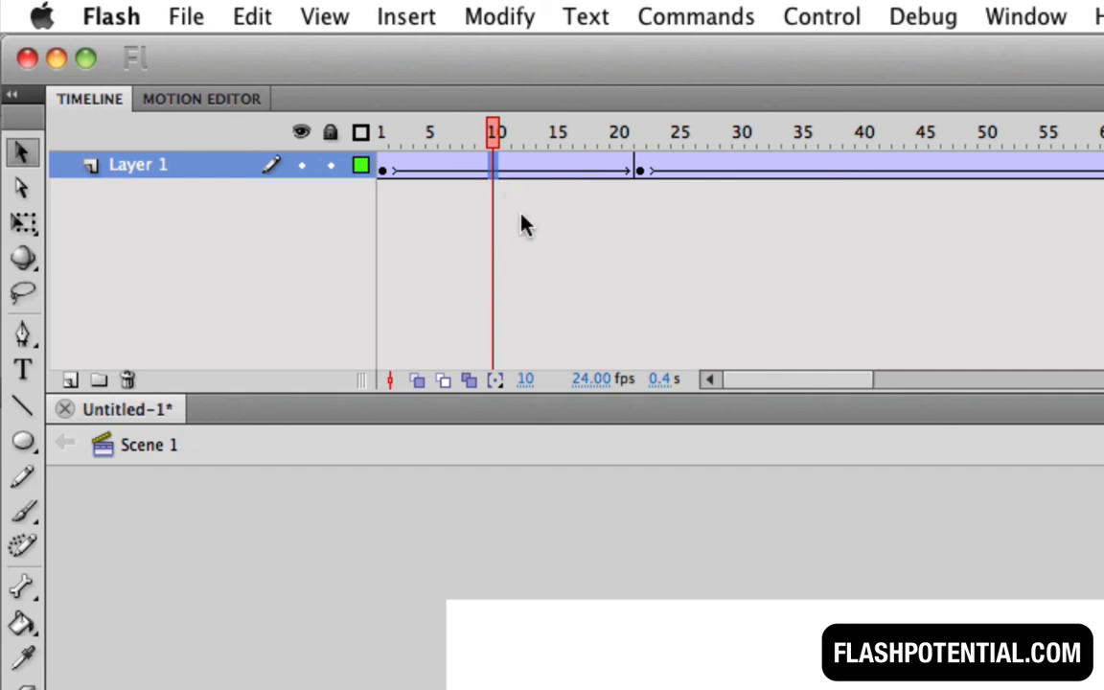
{"action": "key", "text": "shift+F5"}
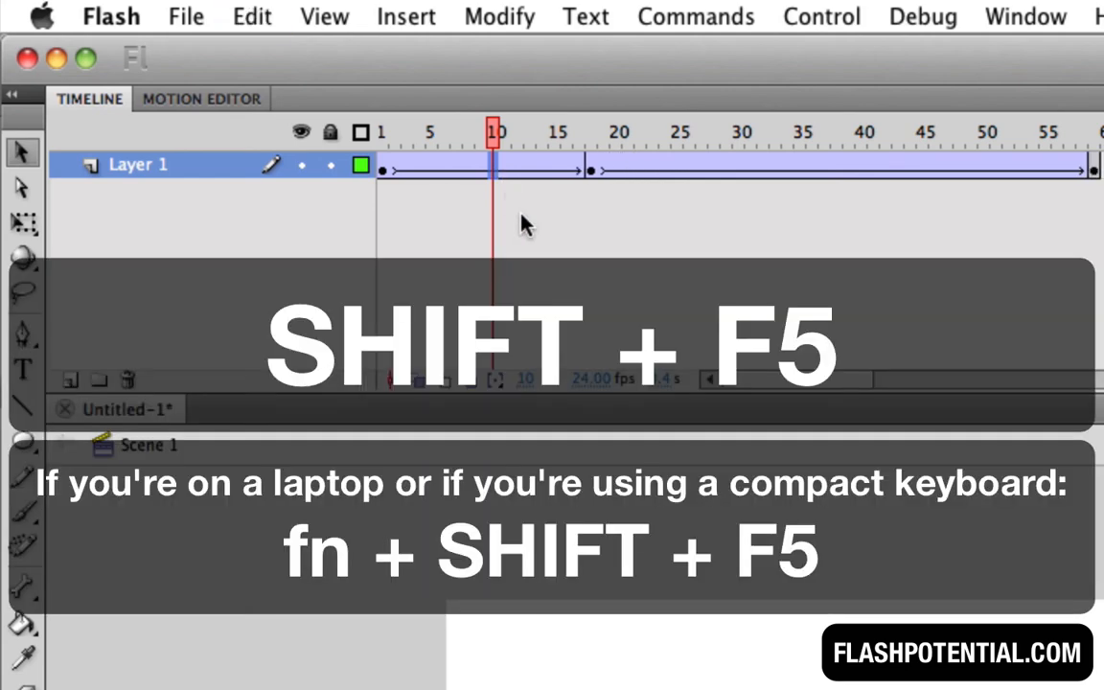